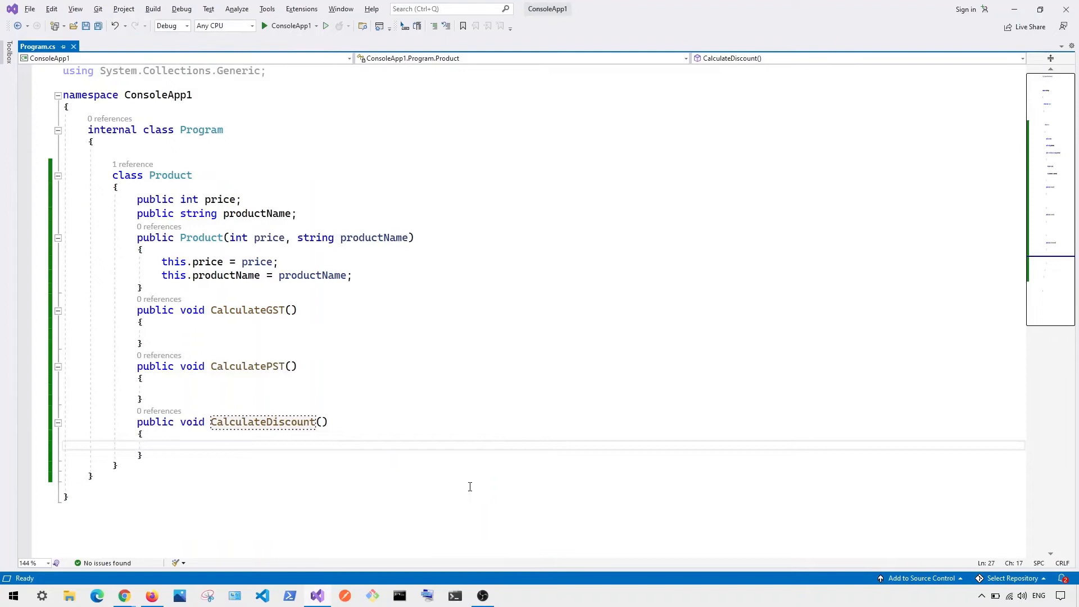
mouse_move(356, 342)
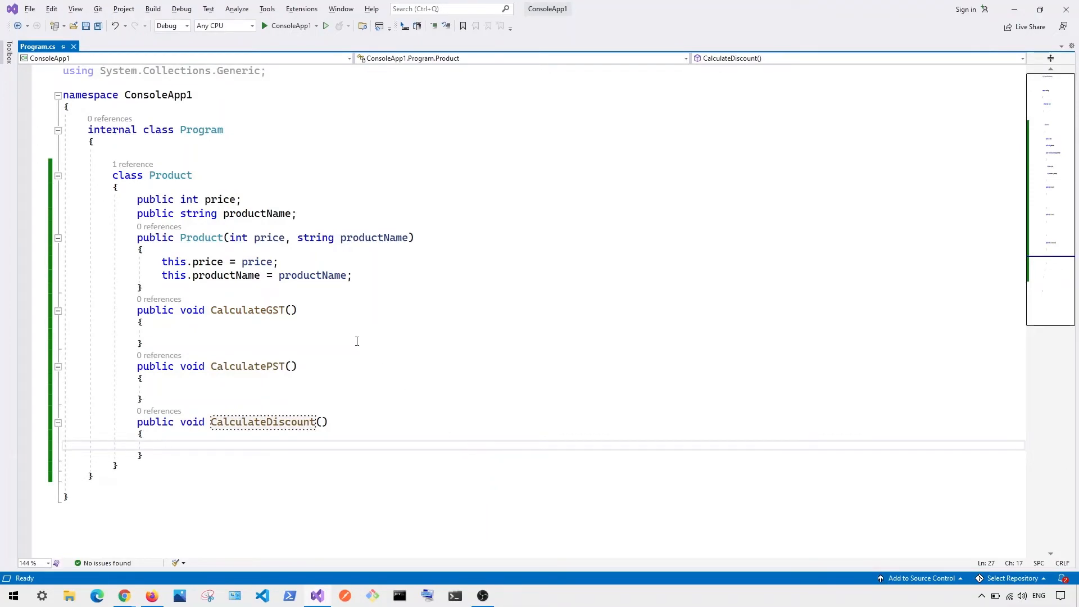
mouse_move(151, 289)
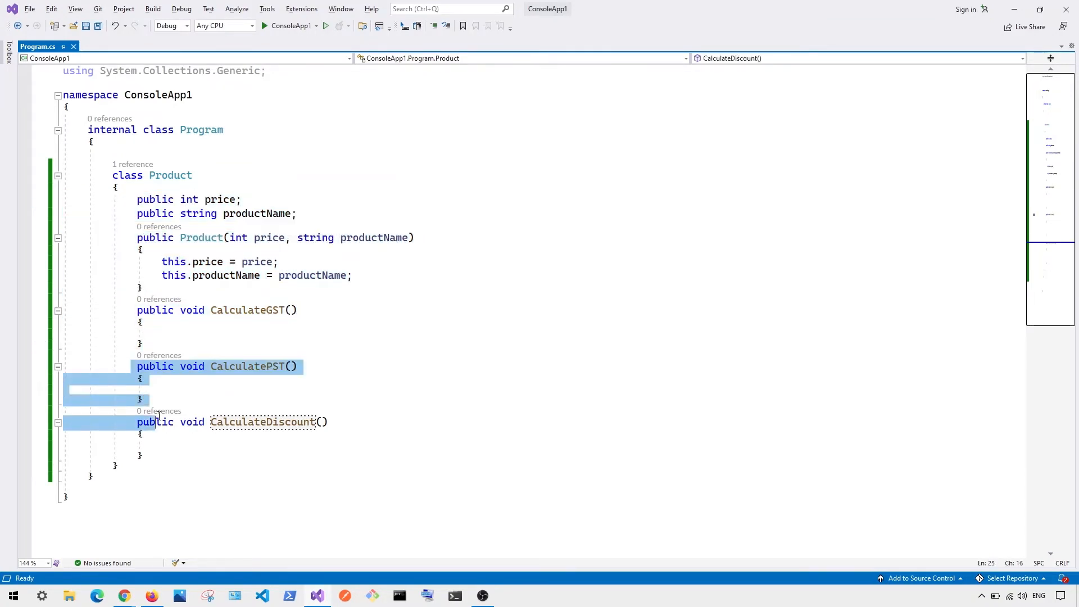
Split the Product class so CalculateGST, CalculatePST and CalculateDiscount sit in a new Calculate class
left_click(156, 457)
type("class Calculate")
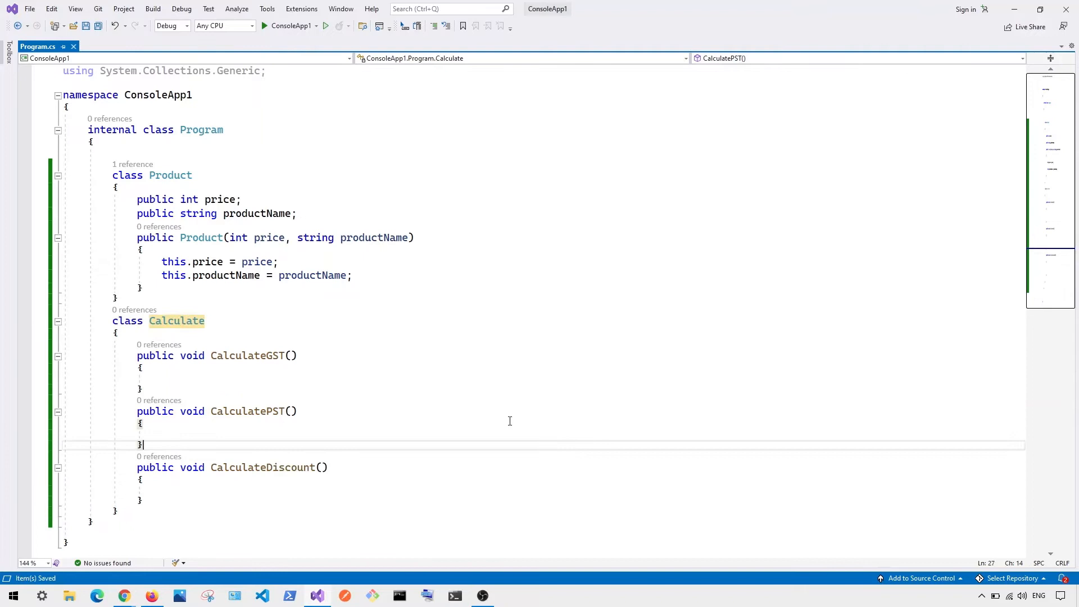
mouse_move(463, 389)
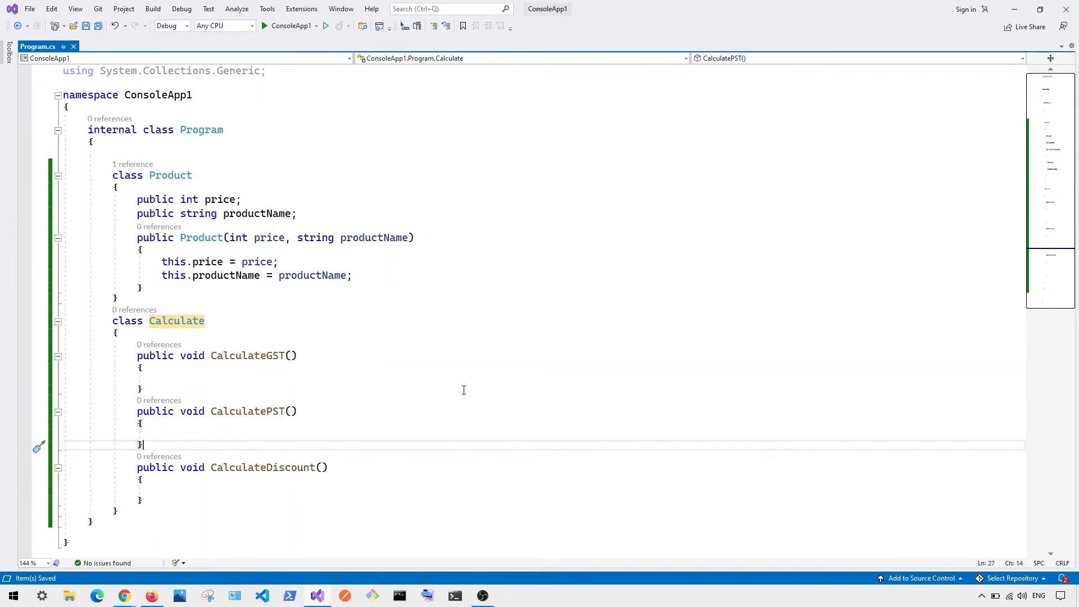
mouse_move(163, 262)
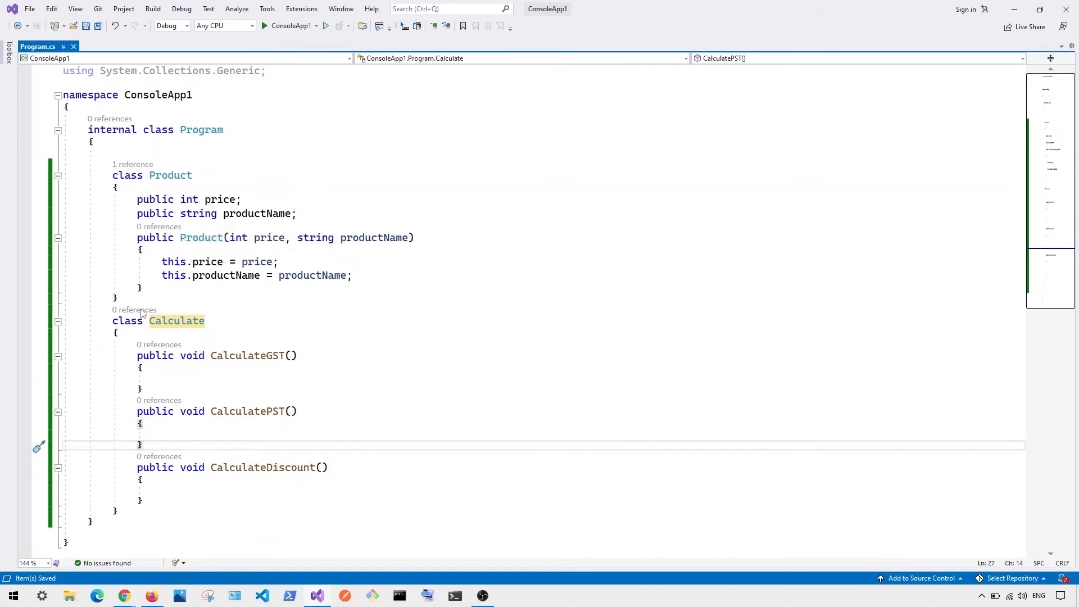
mouse_move(220, 403)
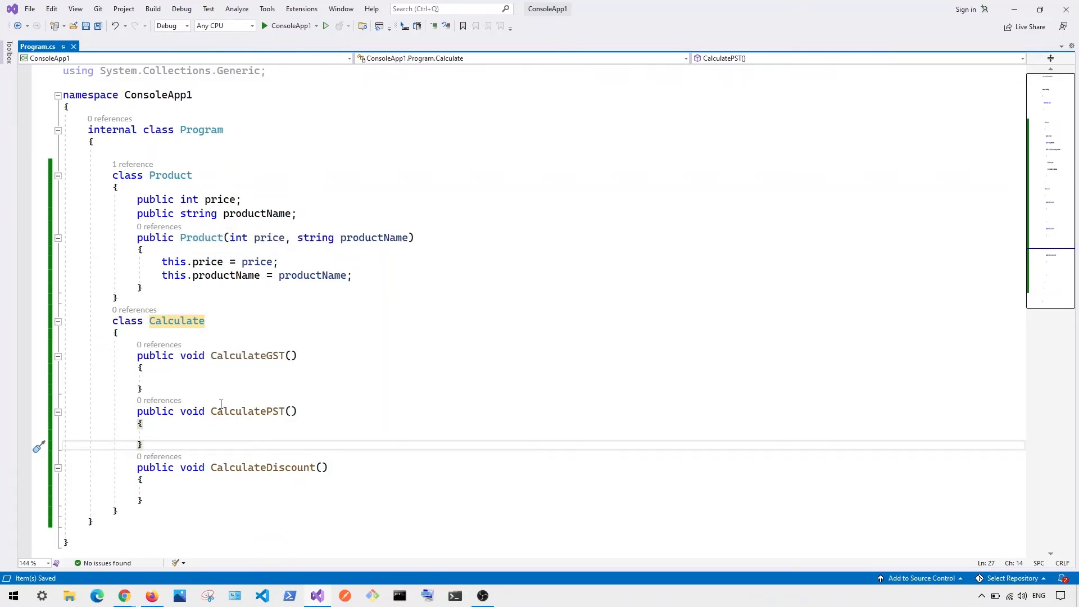
mouse_move(246, 411)
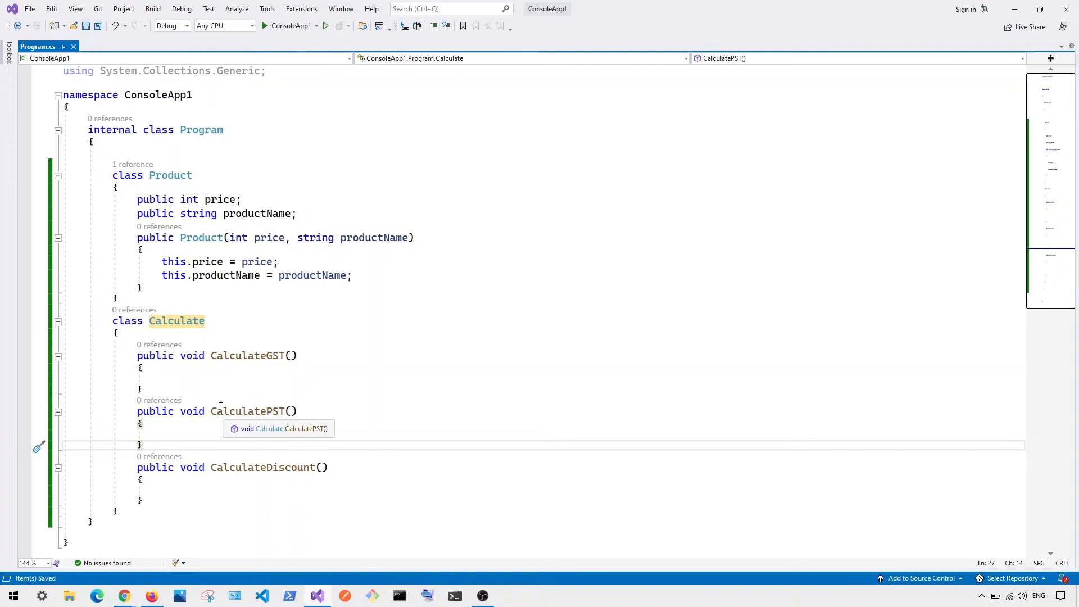
mouse_move(211, 313)
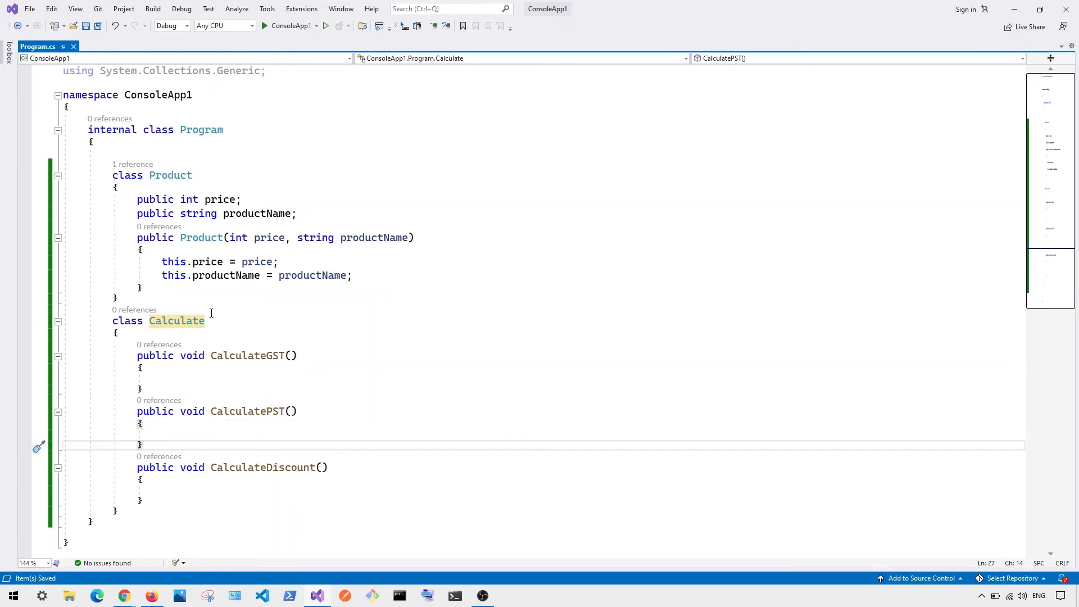
mouse_move(177, 320)
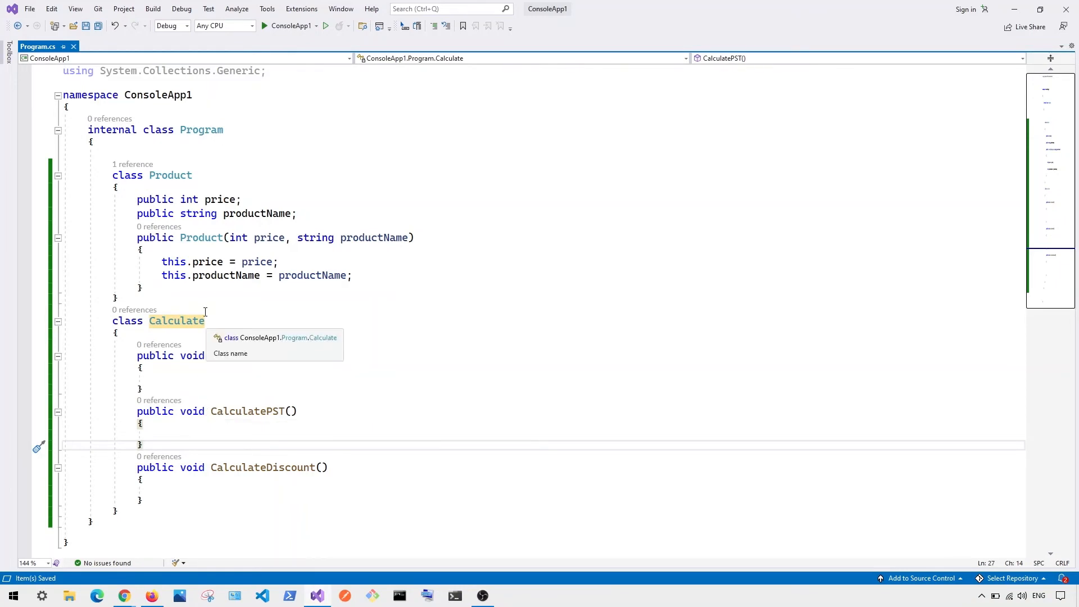